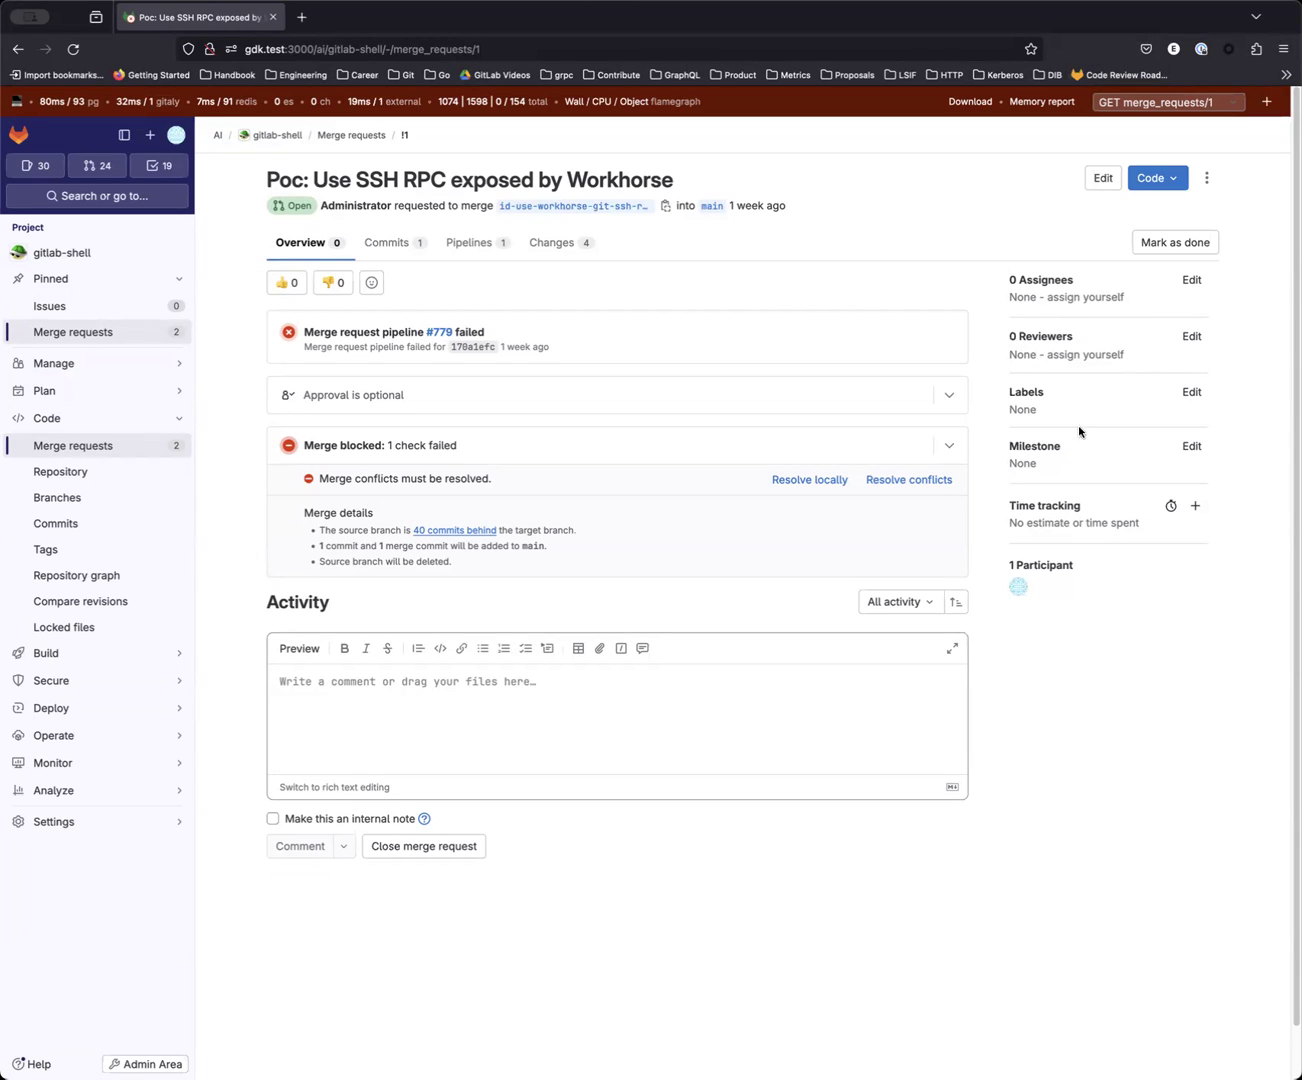
pyautogui.moveTo(1123, 433)
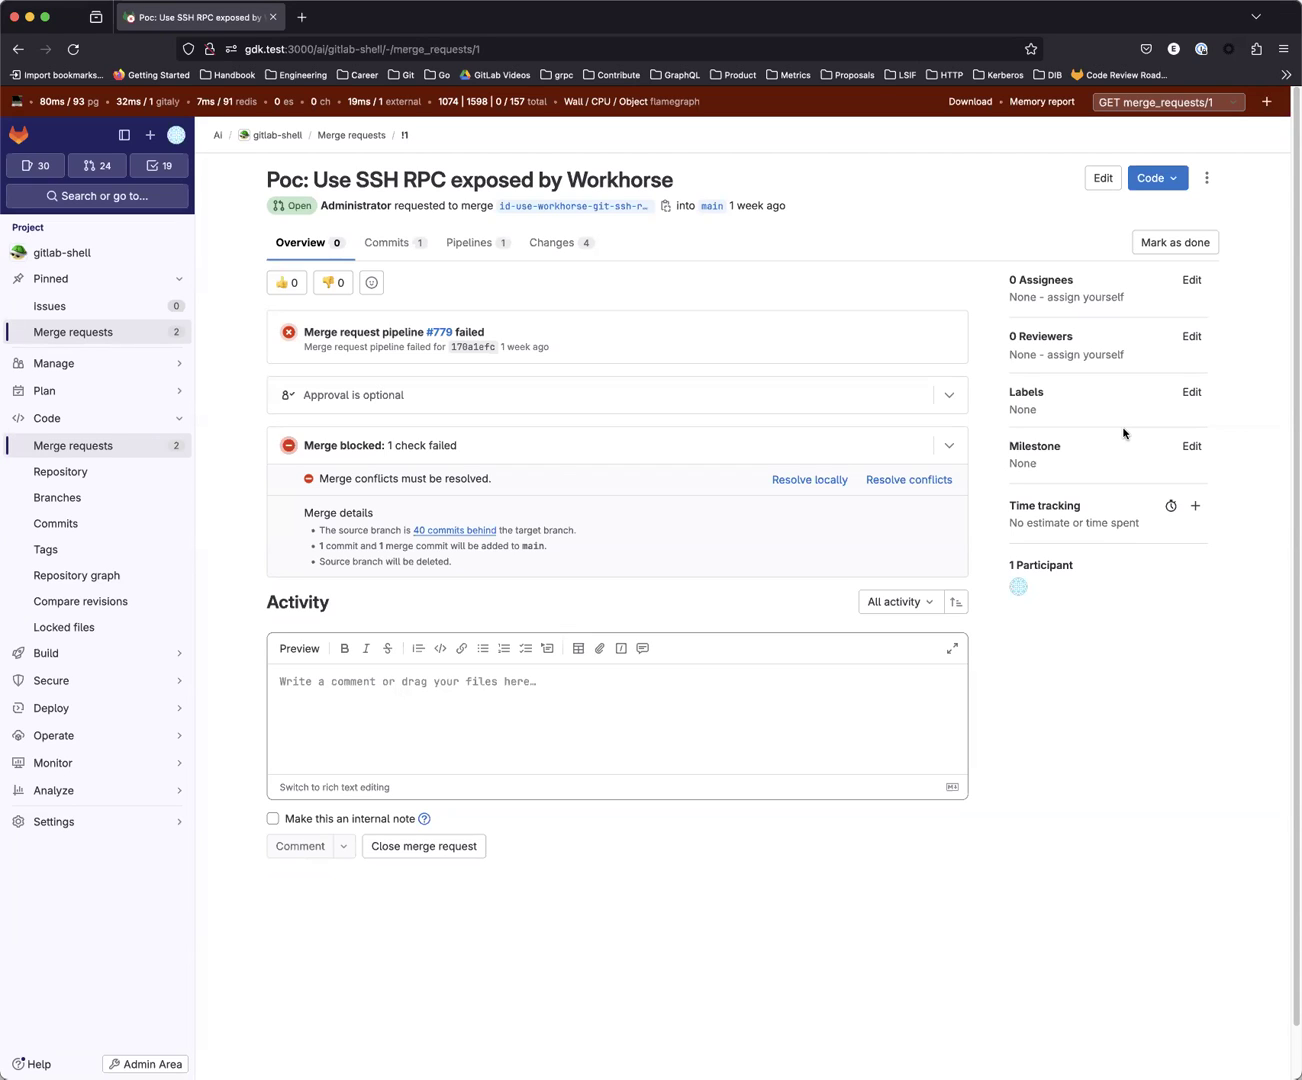
pyautogui.moveTo(746, 238)
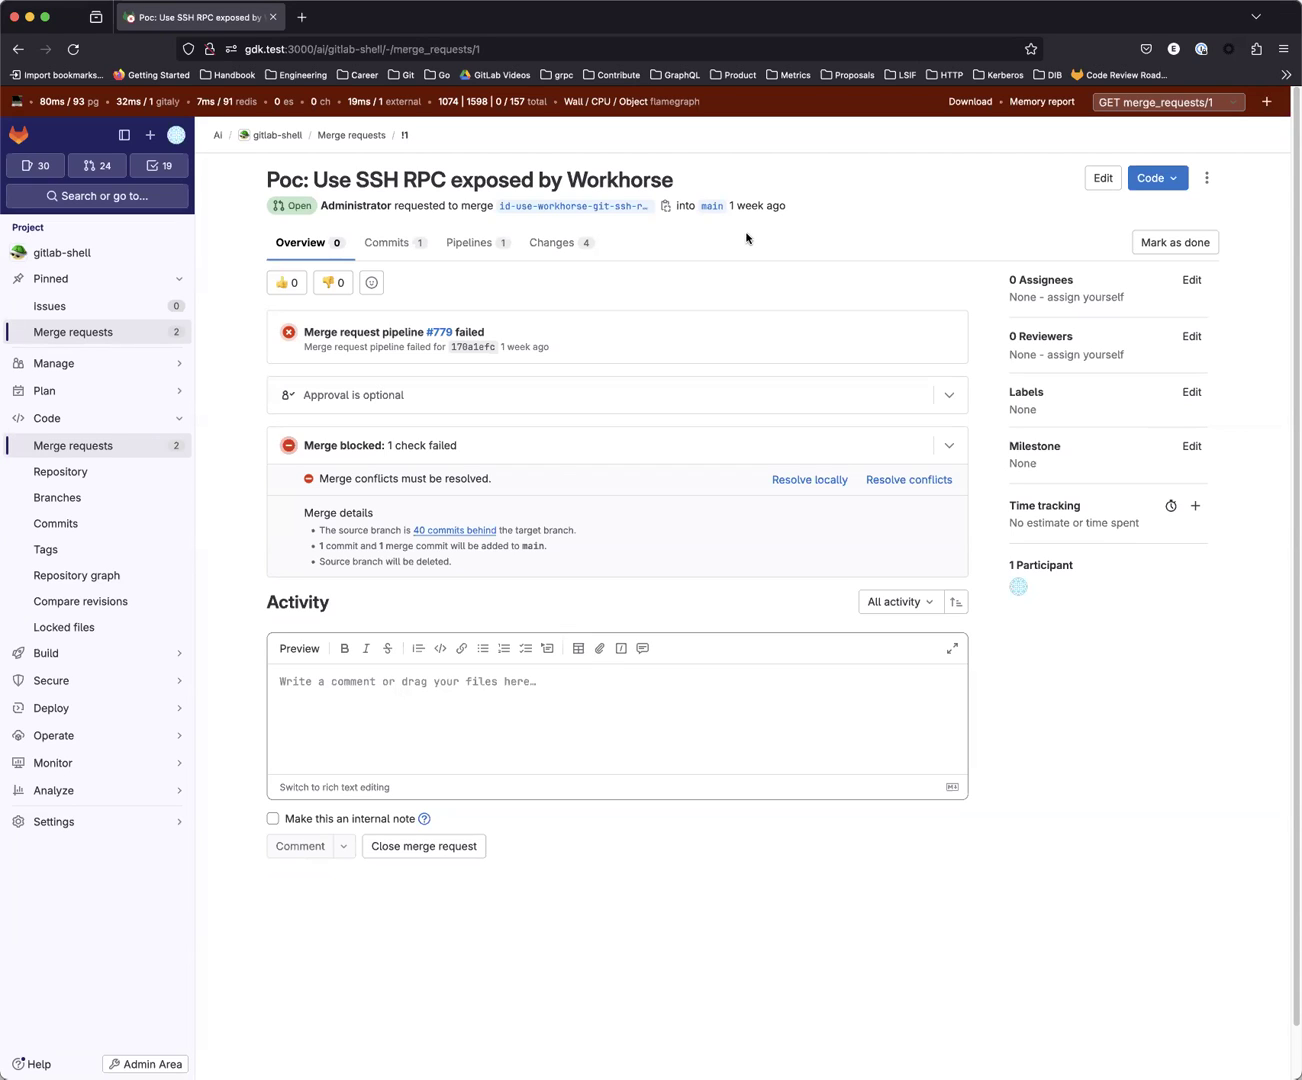
# - Glance at the four changed files' diffs, then post an /ai_review comment on the merge request
pyautogui.click(556, 242)
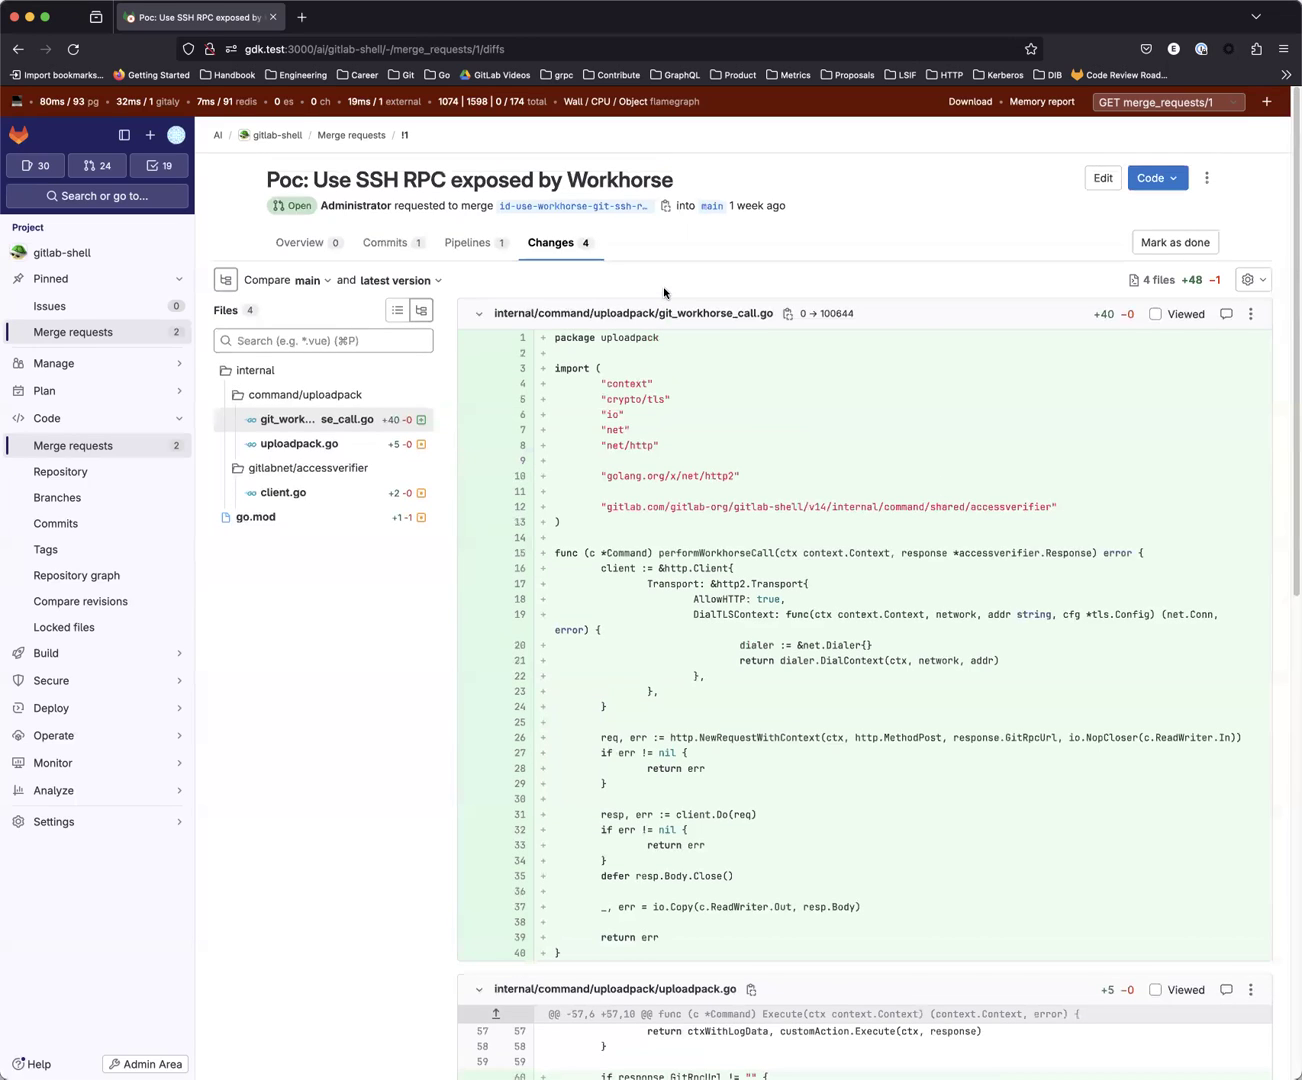
pyautogui.click(300, 242)
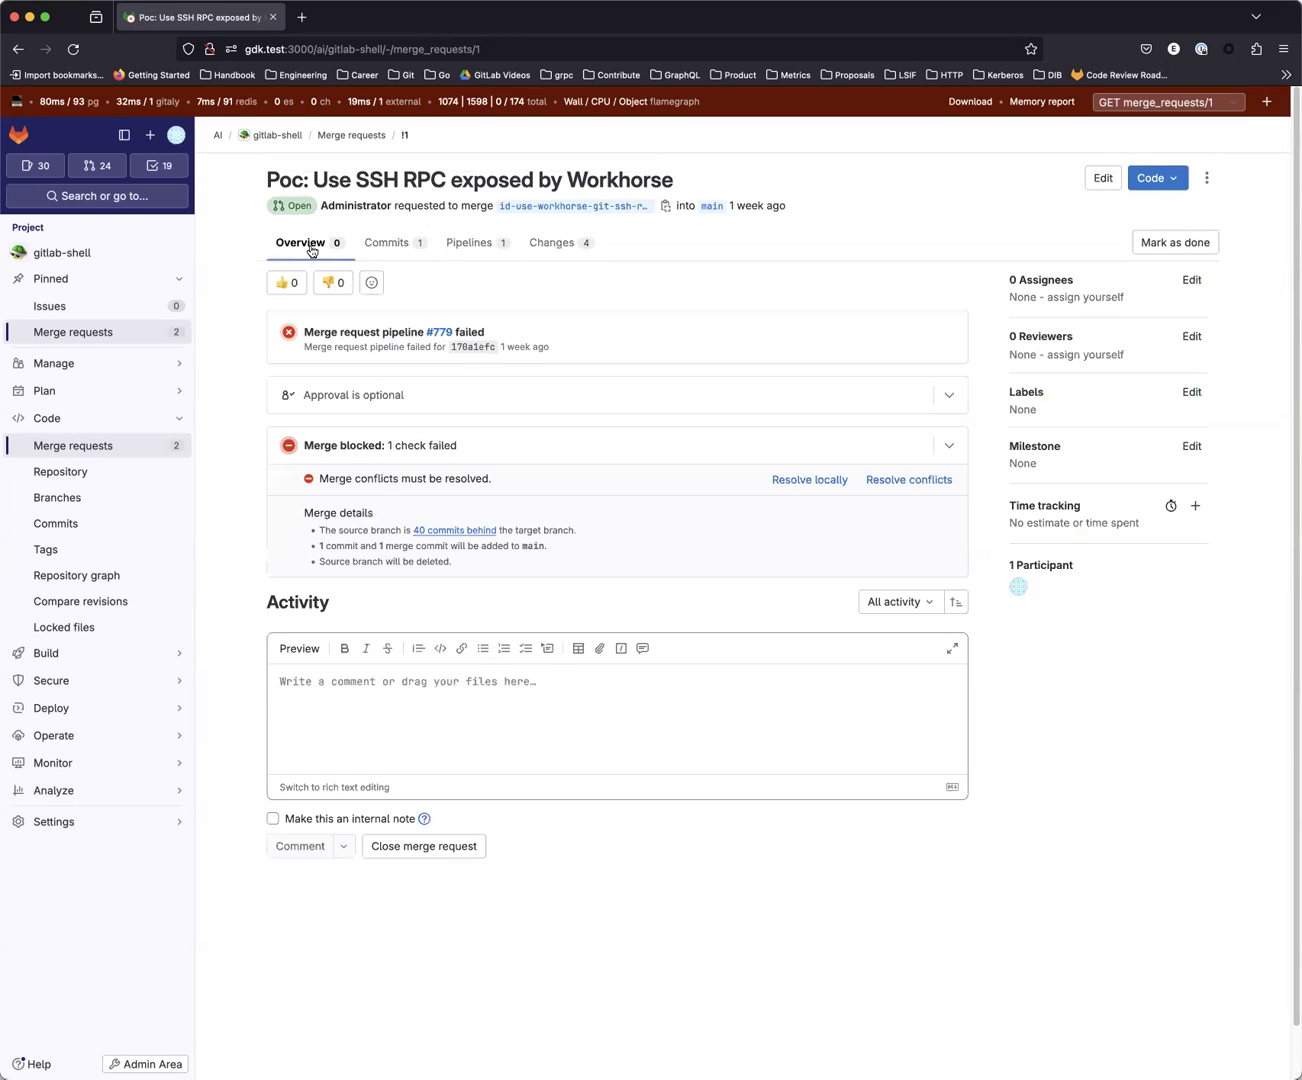
pyautogui.click(550, 700)
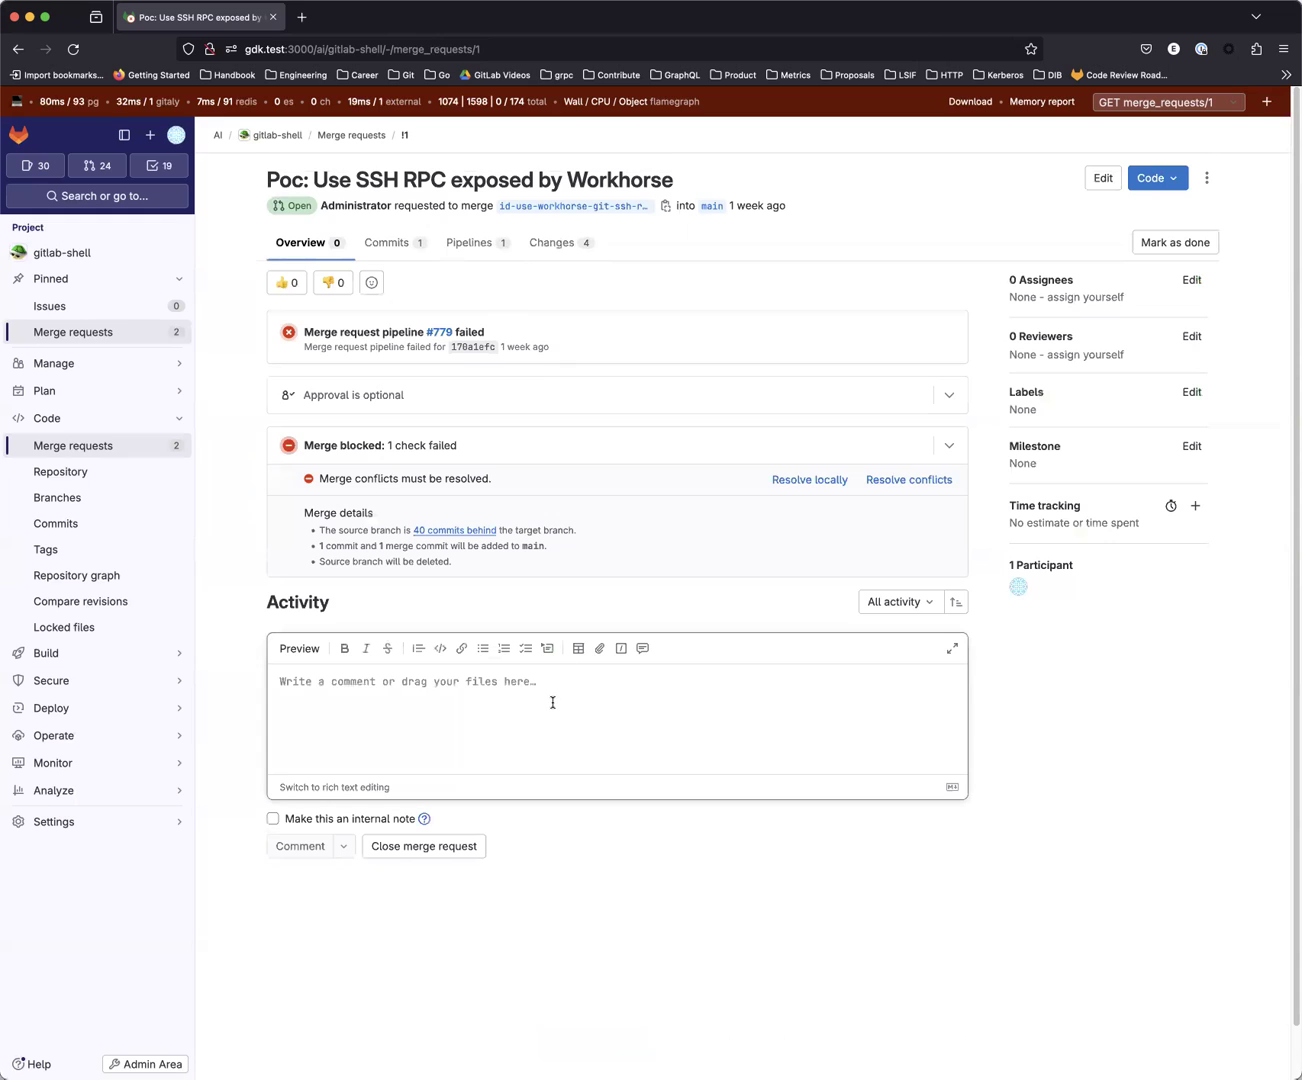
pyautogui.write('/ai_review')
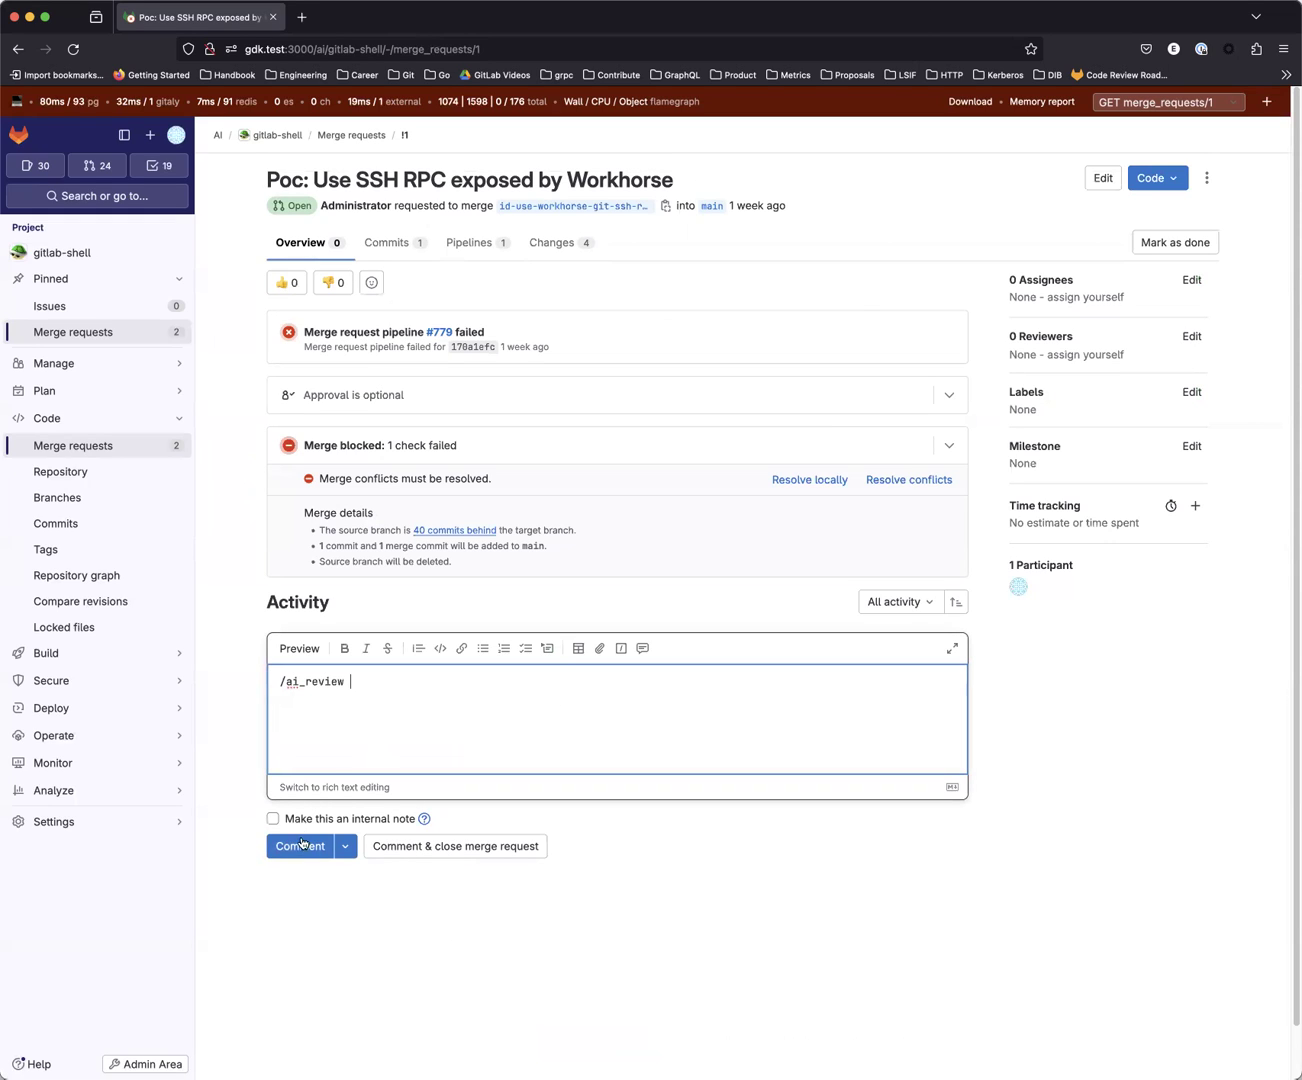
pyautogui.click(299, 846)
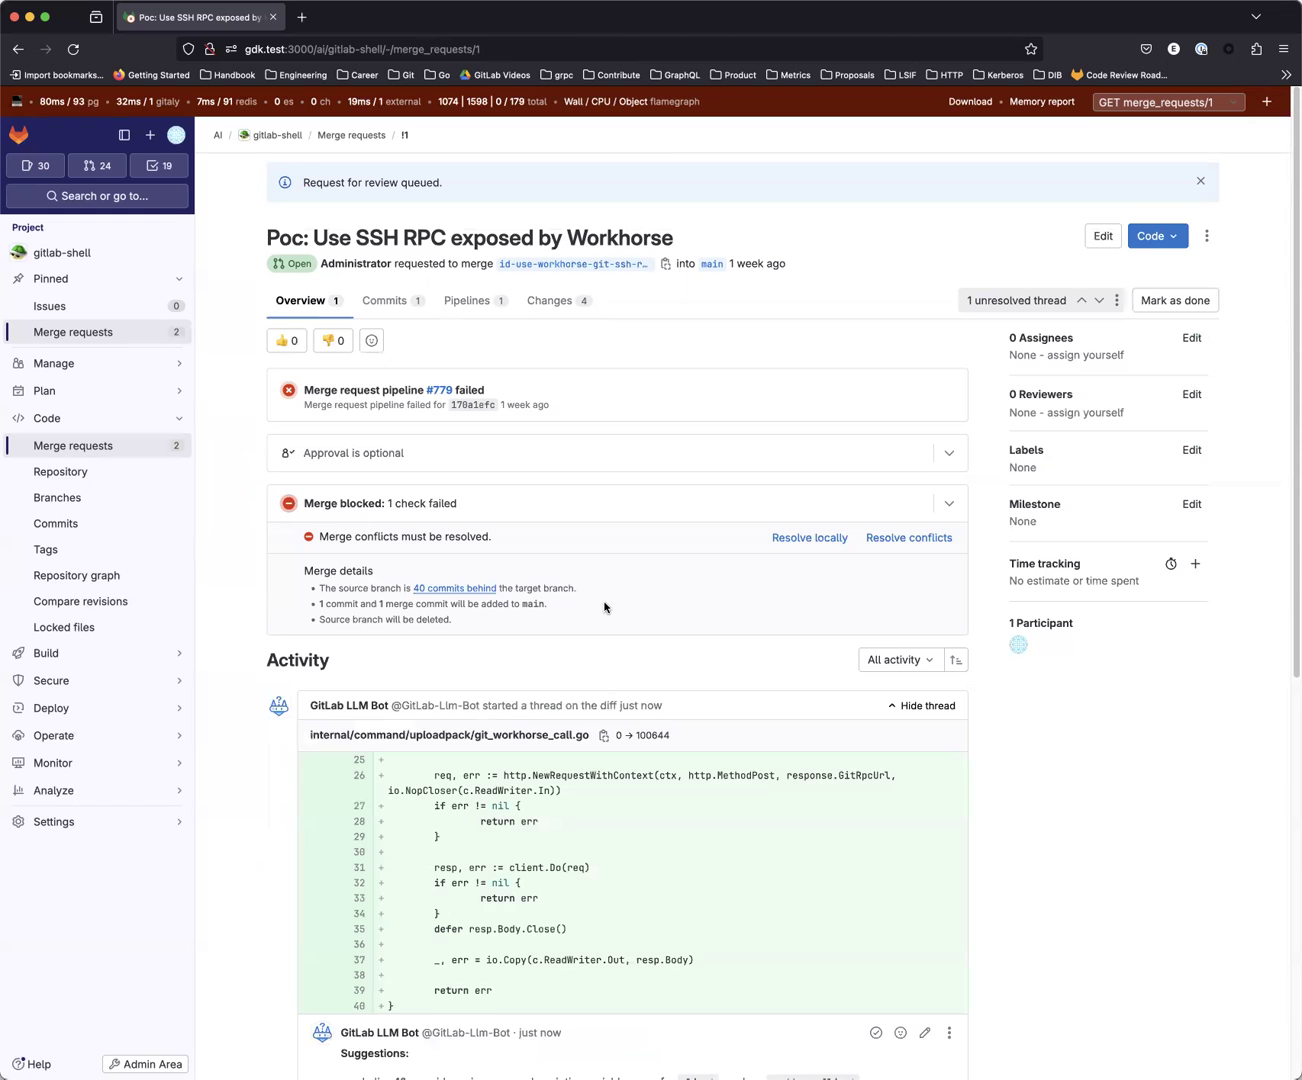
# - Scroll down the Activity feed as the LLM bot posts suggestions on uploadpack.go, client.go and go.mod
pyautogui.scroll(-3)
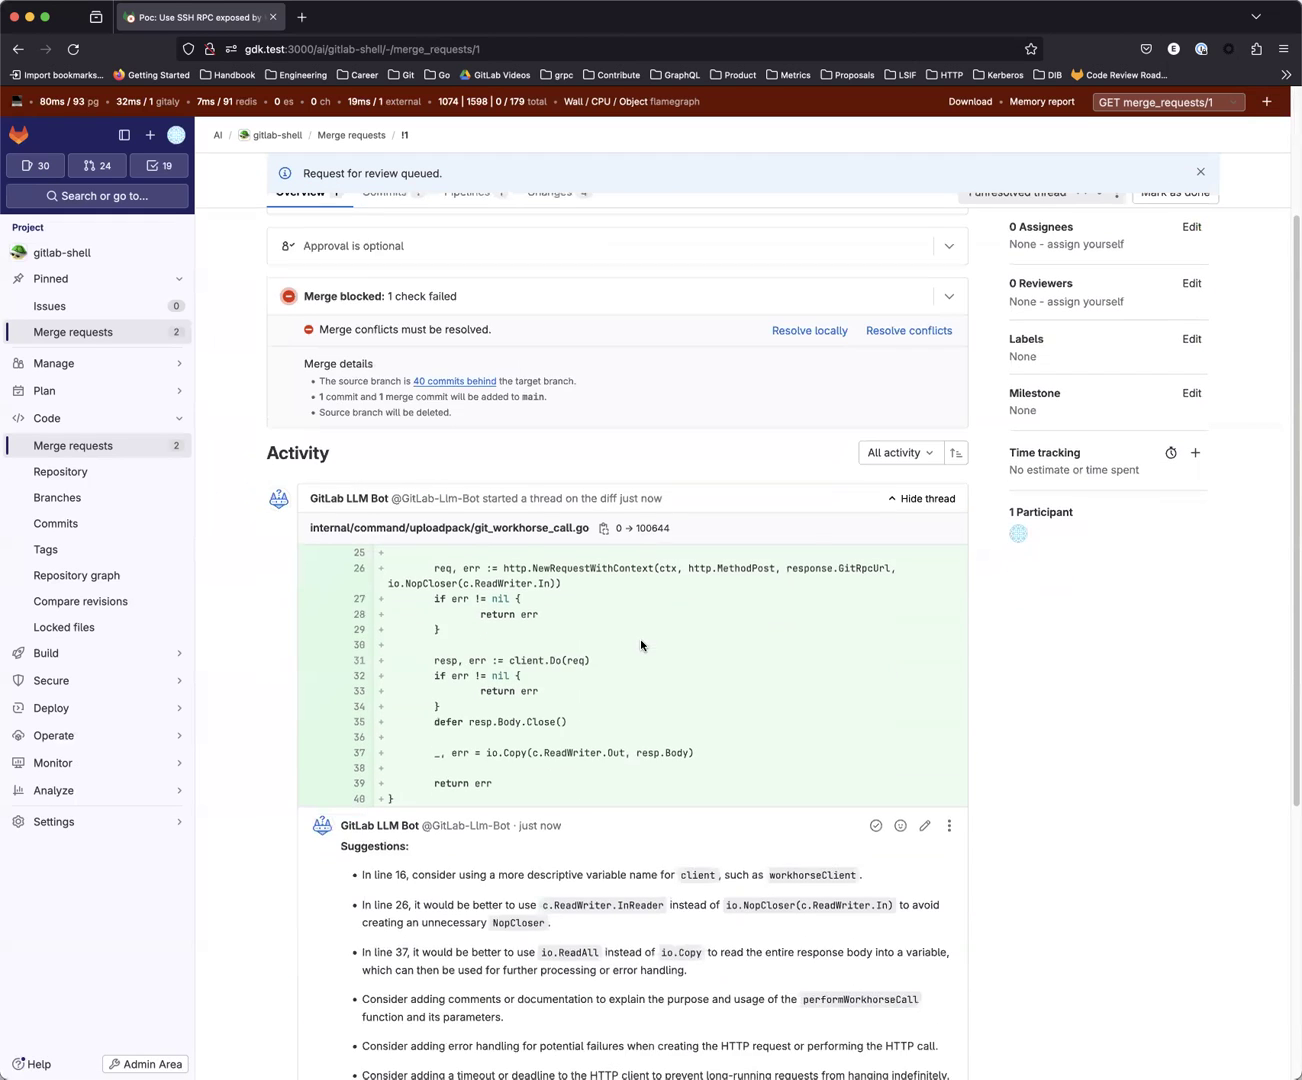
pyautogui.scroll(-3)
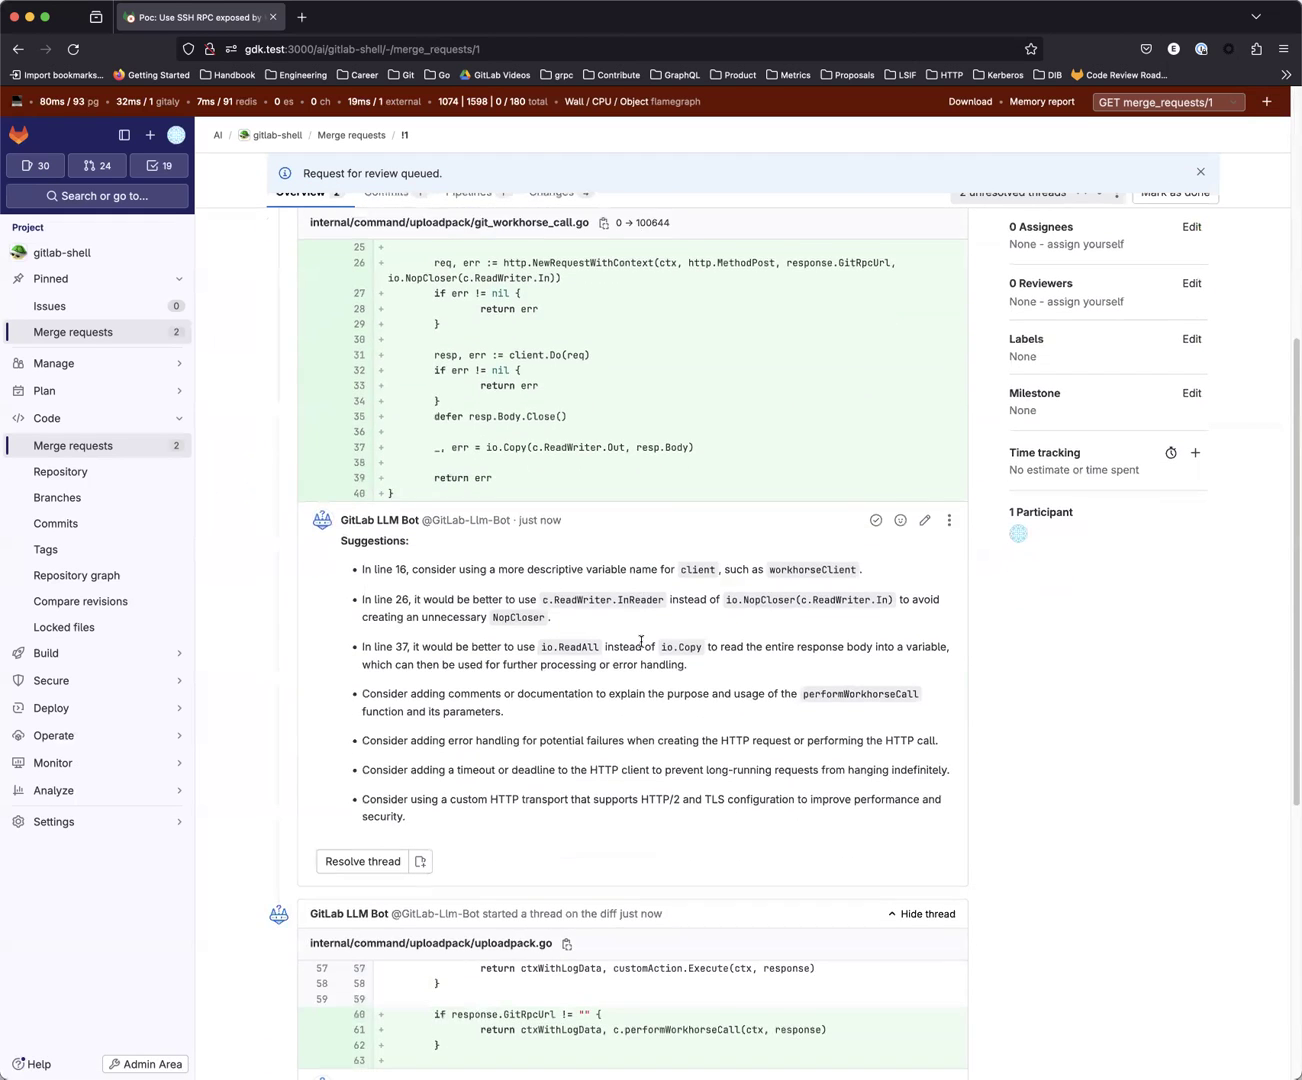
pyautogui.scroll(-3)
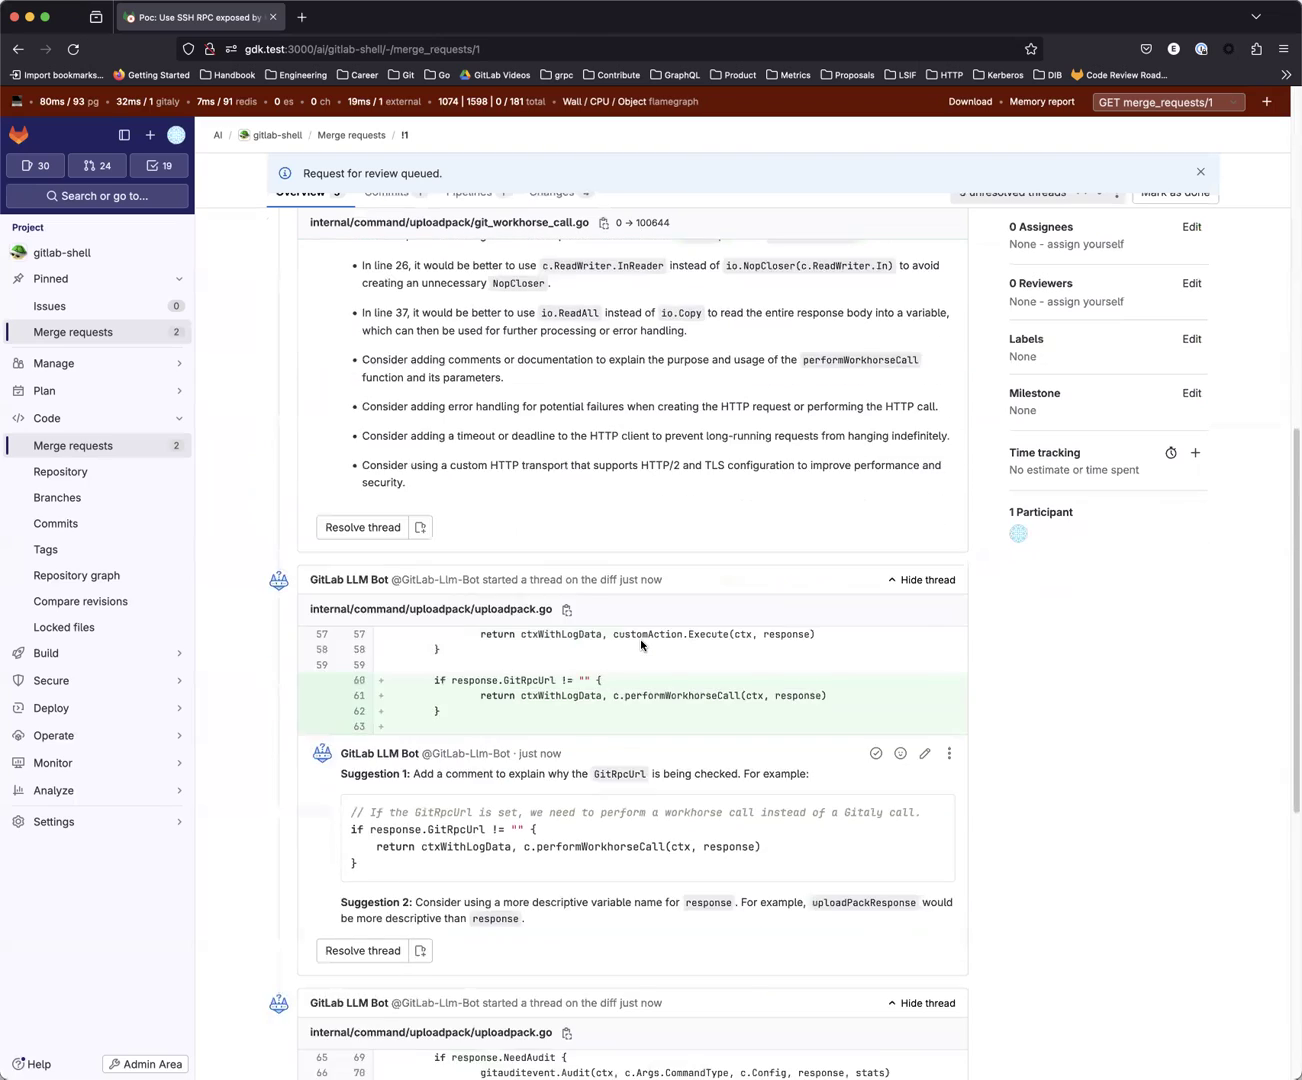
pyautogui.scroll(-3)
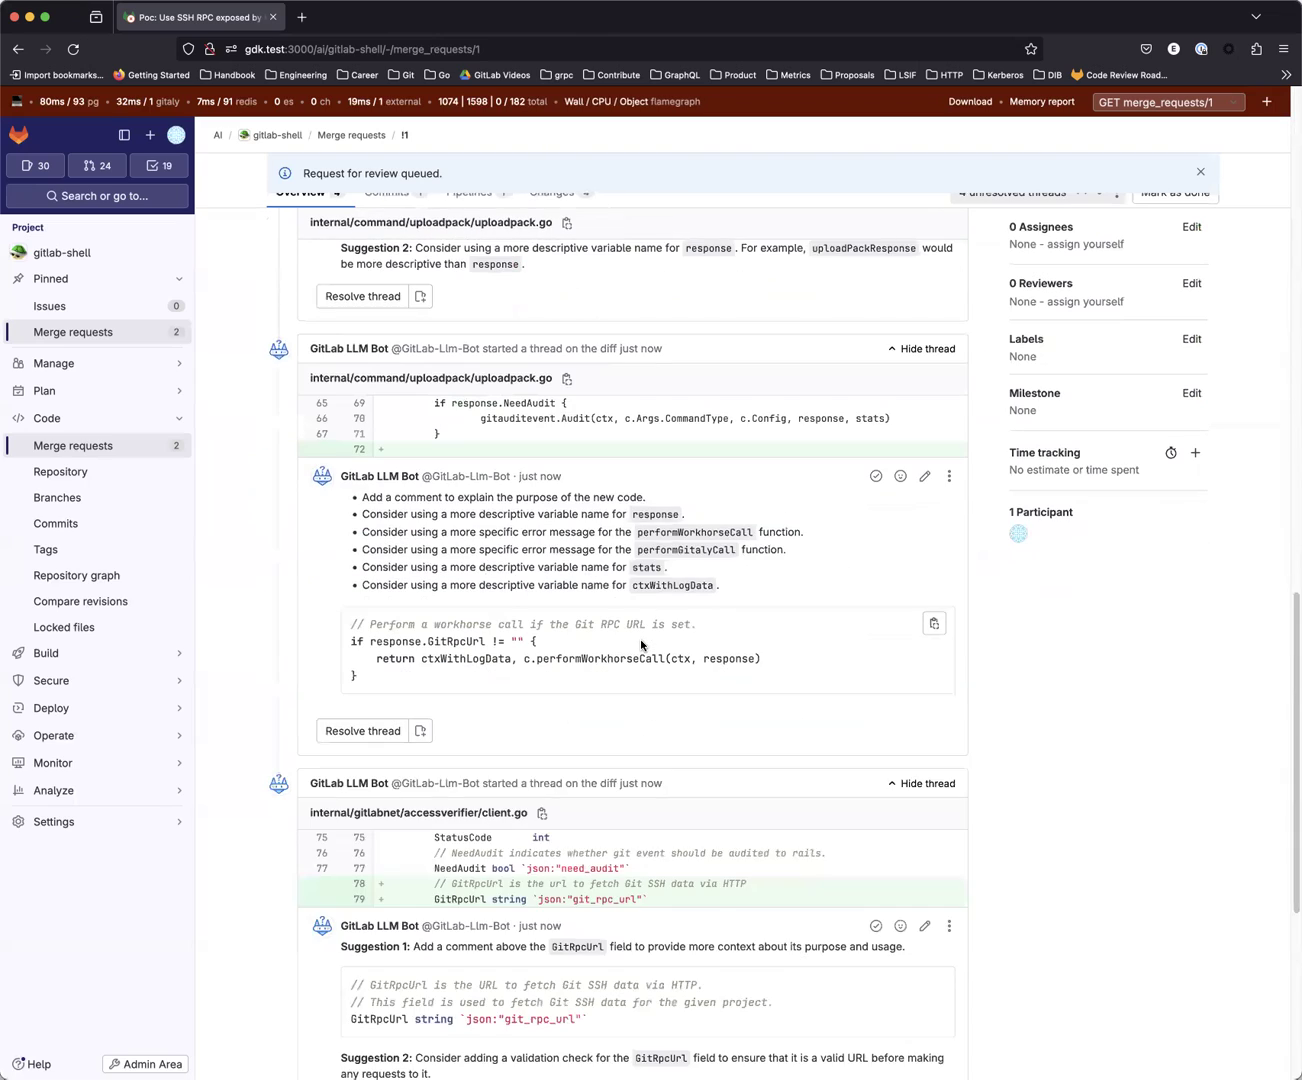
pyautogui.scroll(-3)
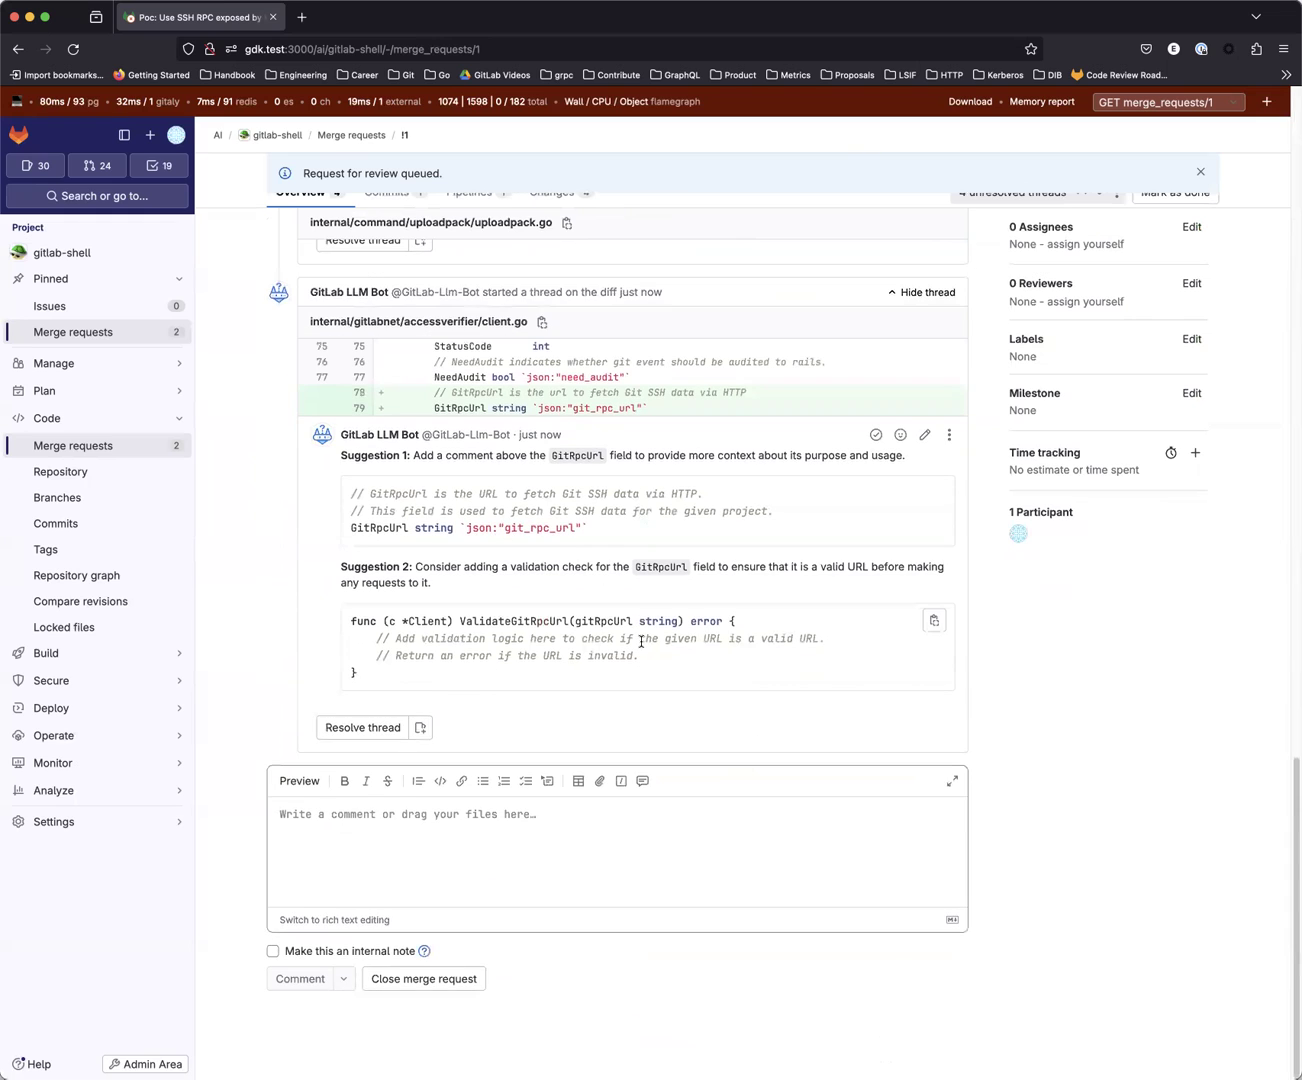
pyautogui.scroll(-3)
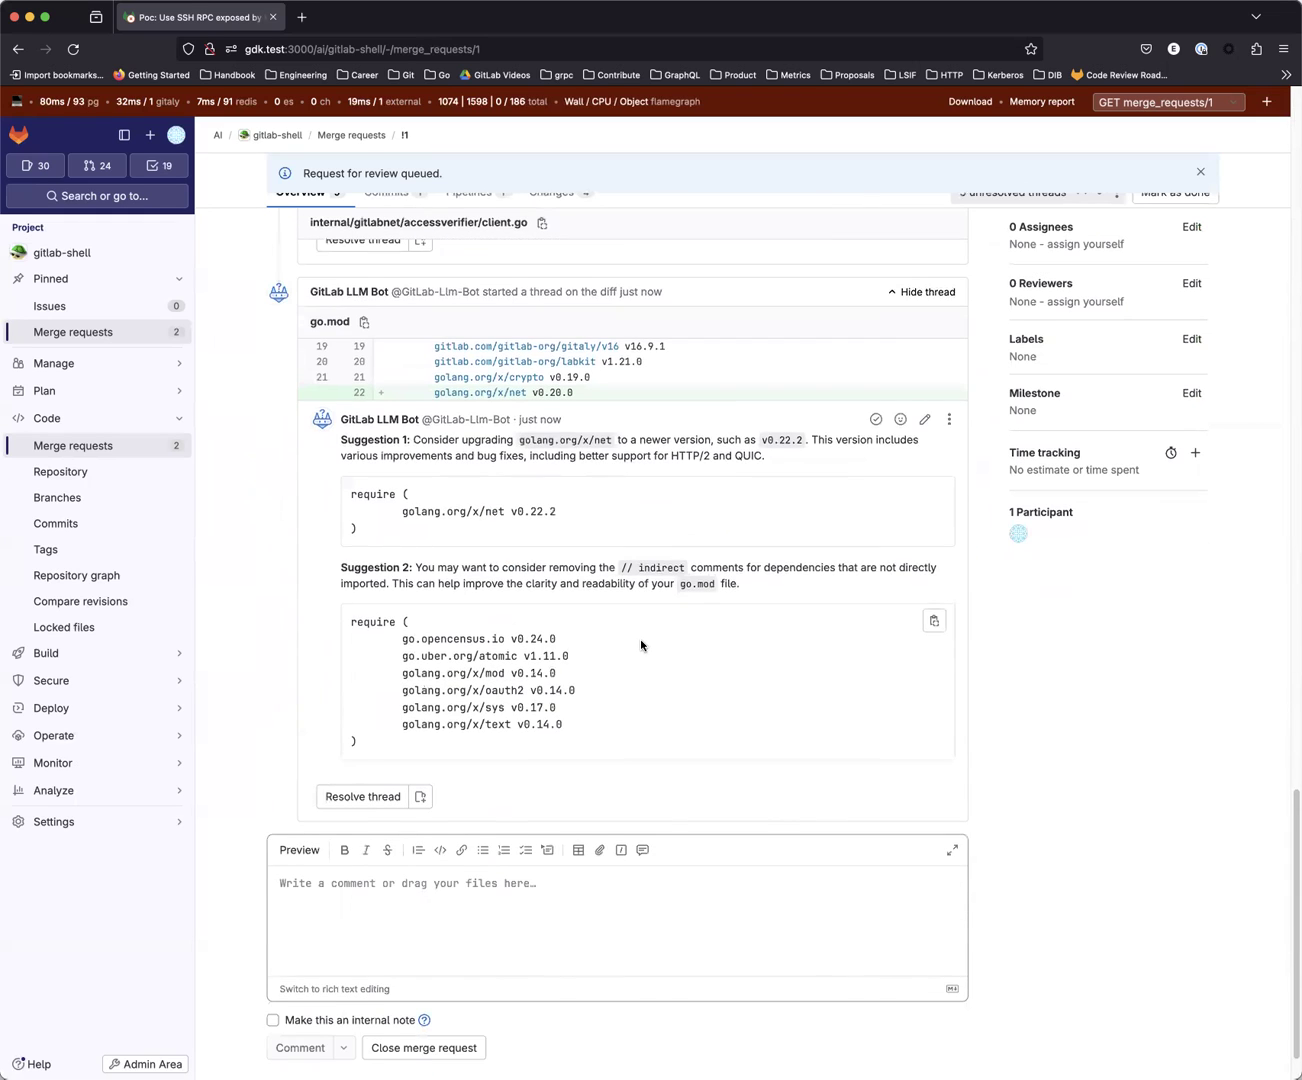
pyautogui.scroll(-3)
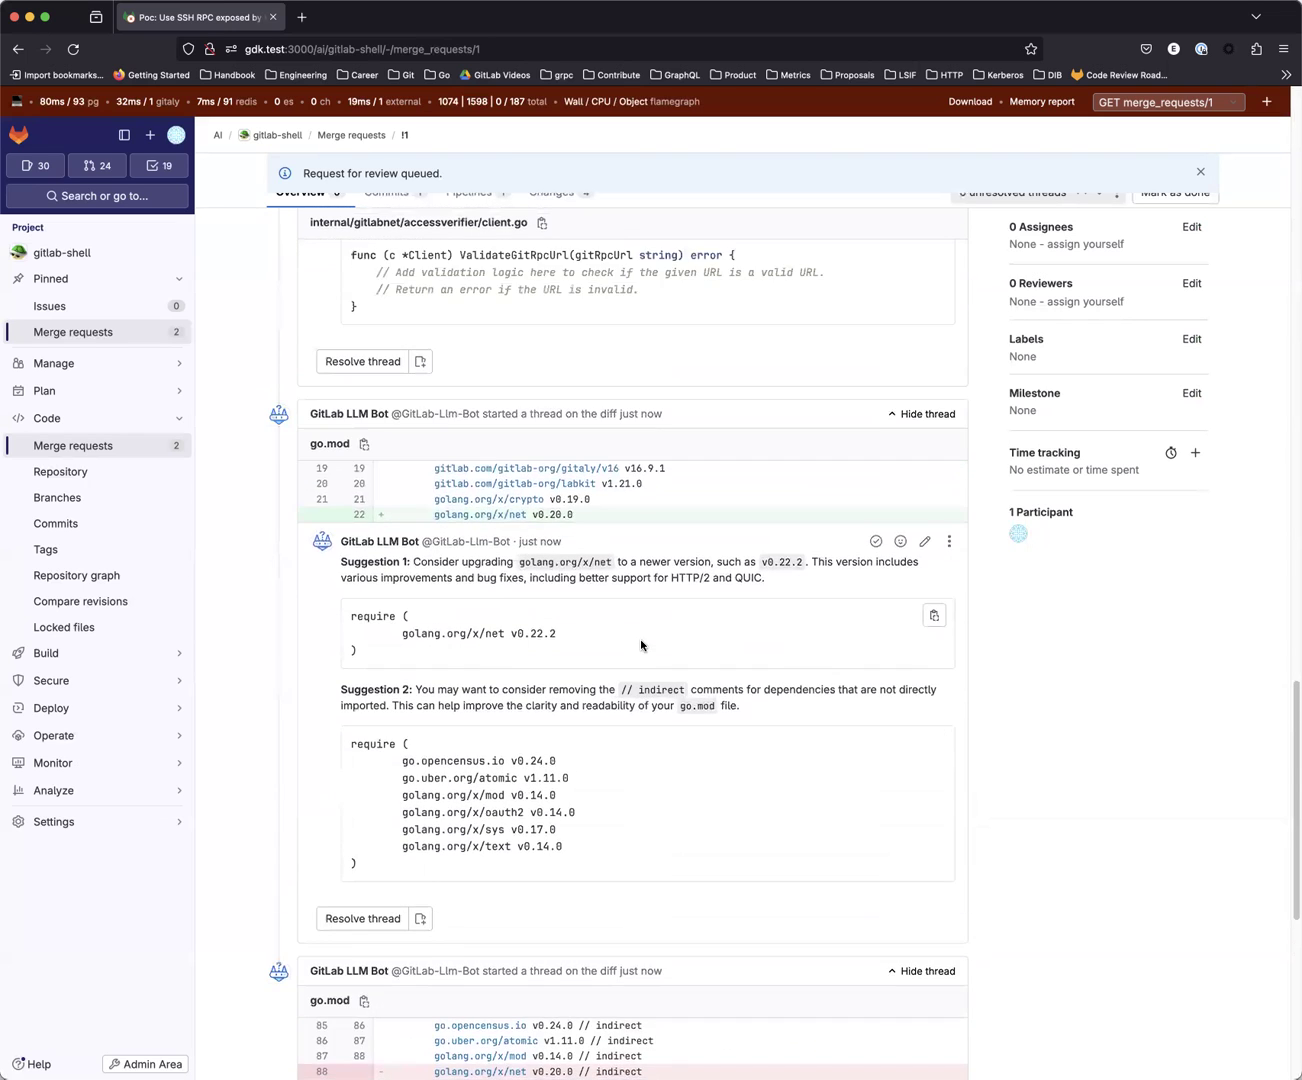
pyautogui.scroll(-3)
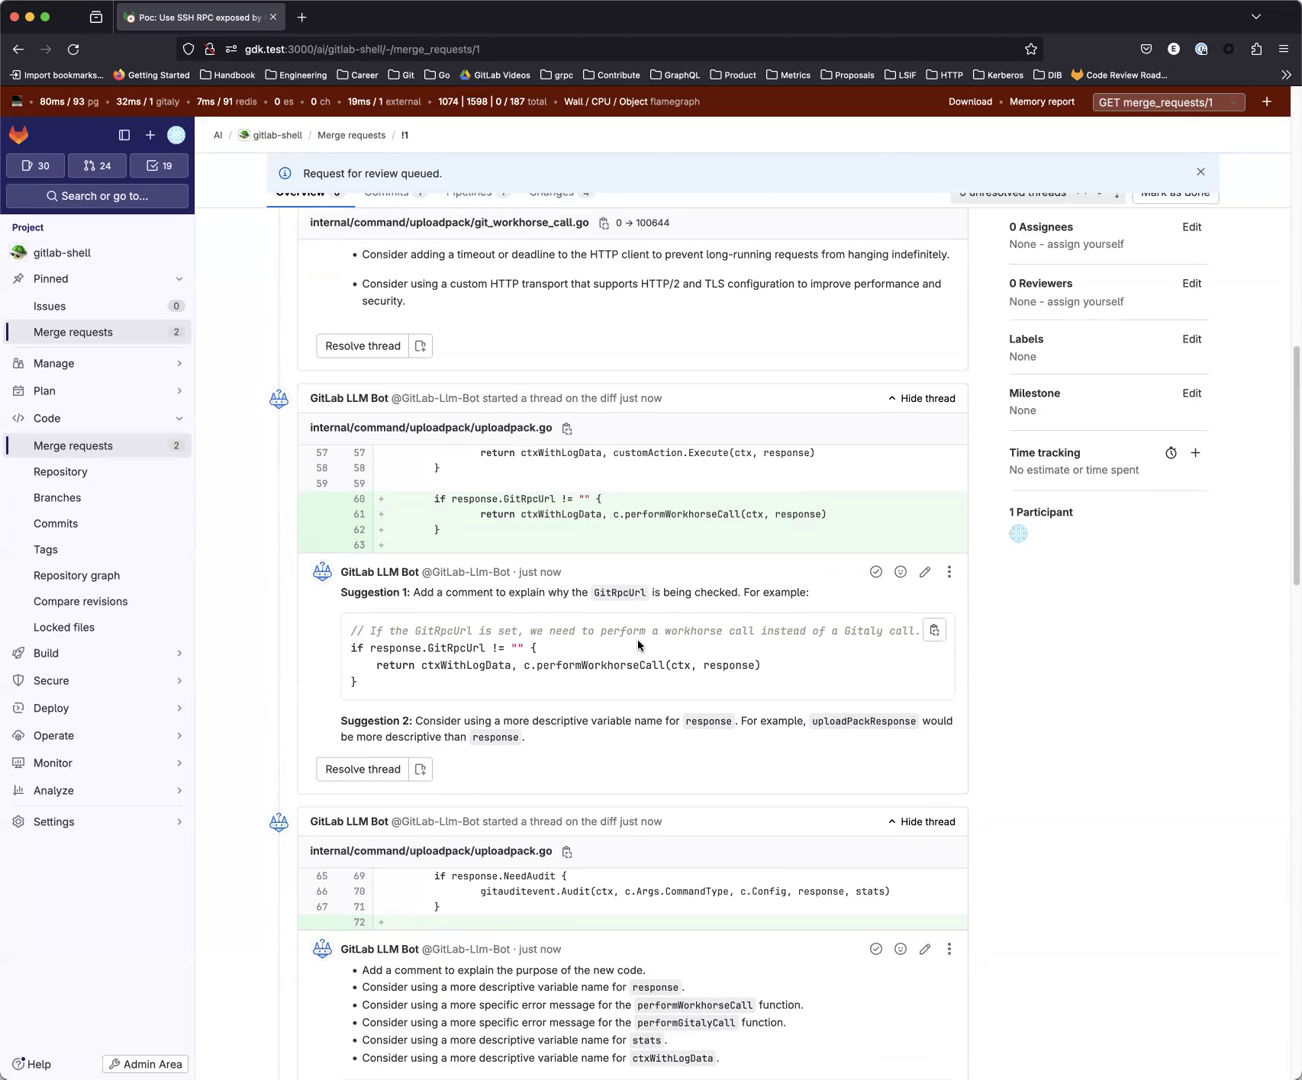
pyautogui.scroll(-3)
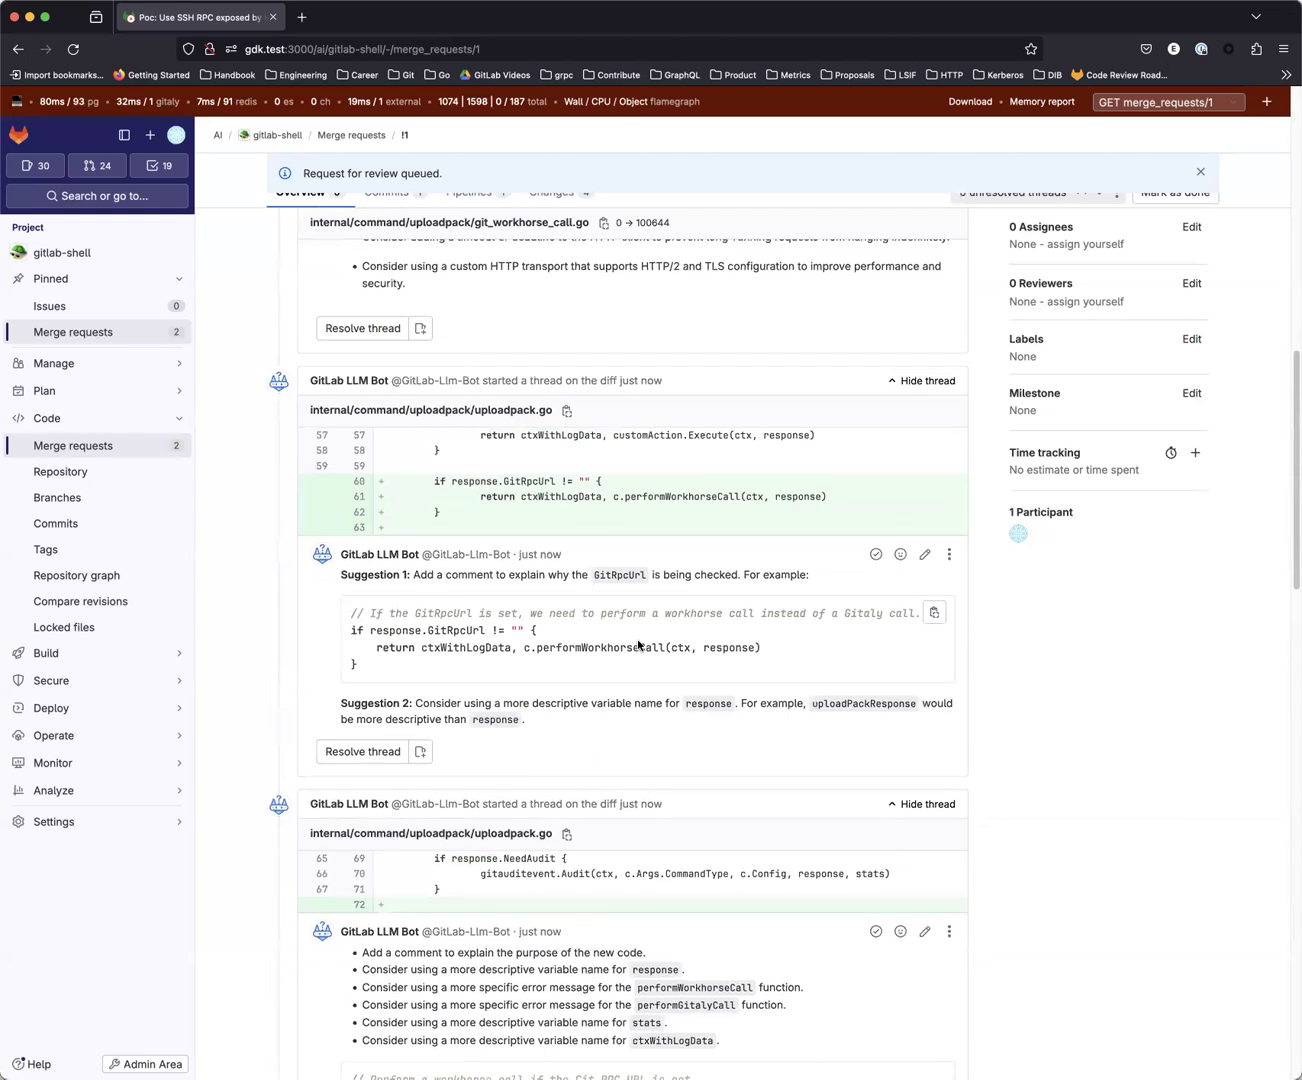
pyautogui.scroll(-3)
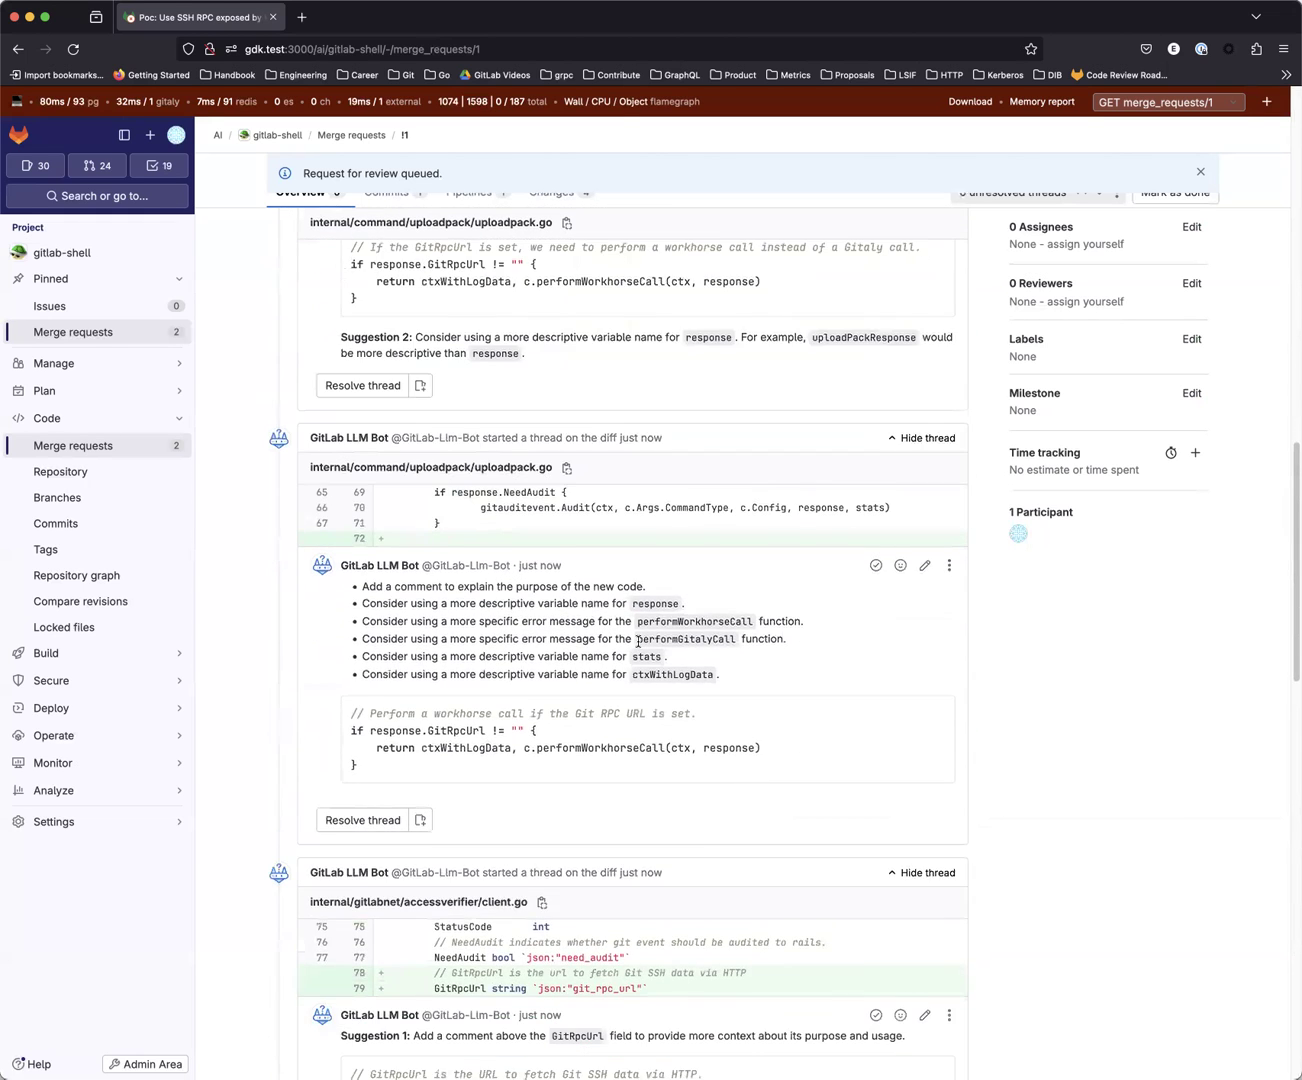
pyautogui.scroll(-3)
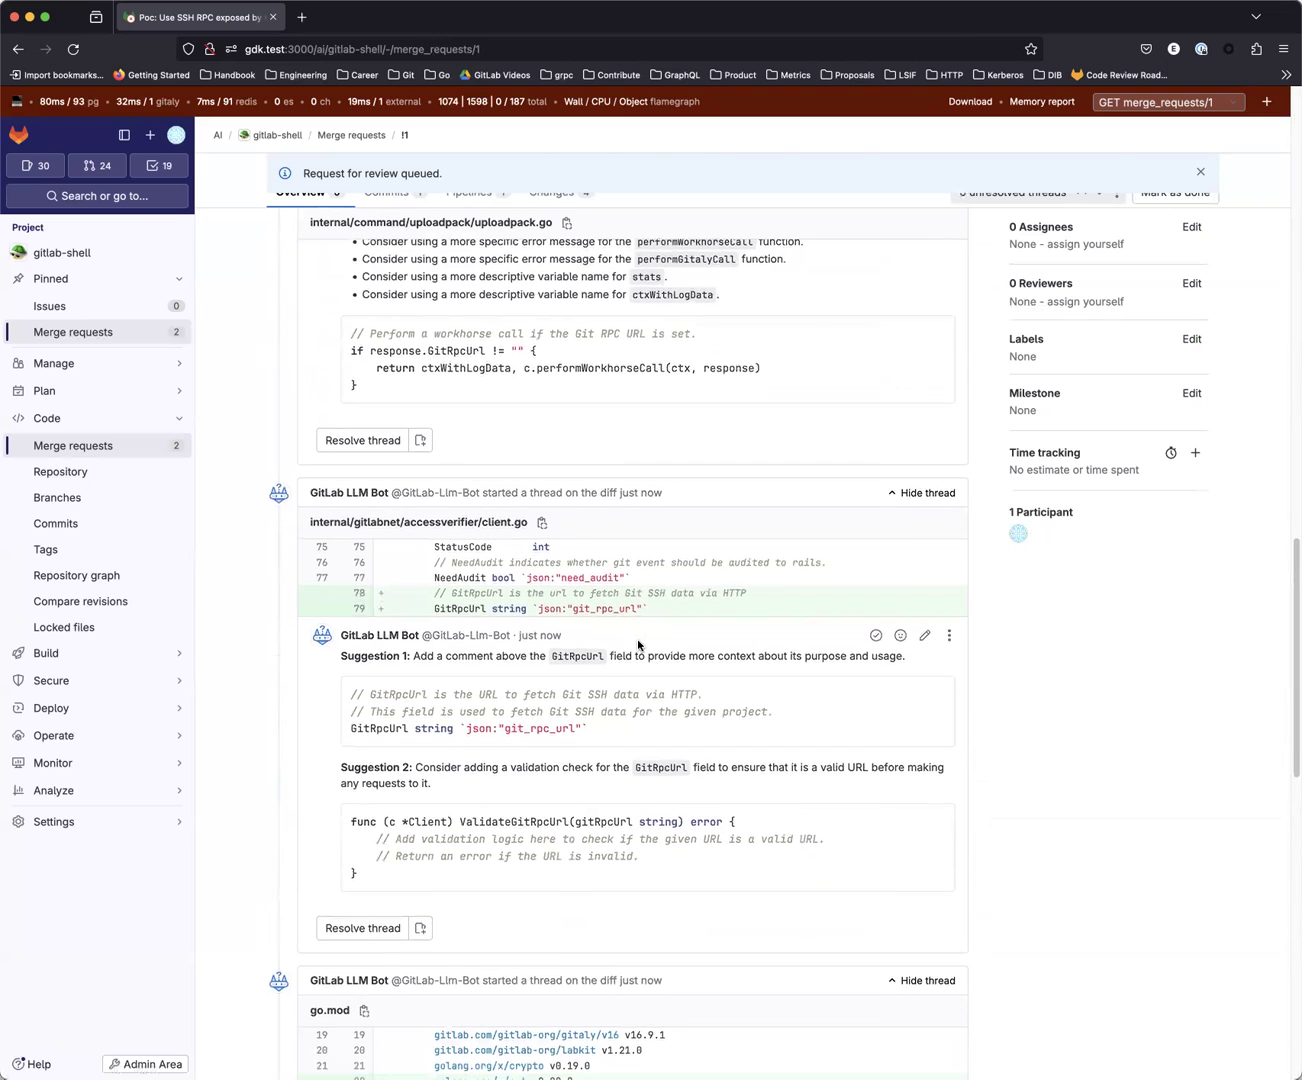
pyautogui.scroll(-3)
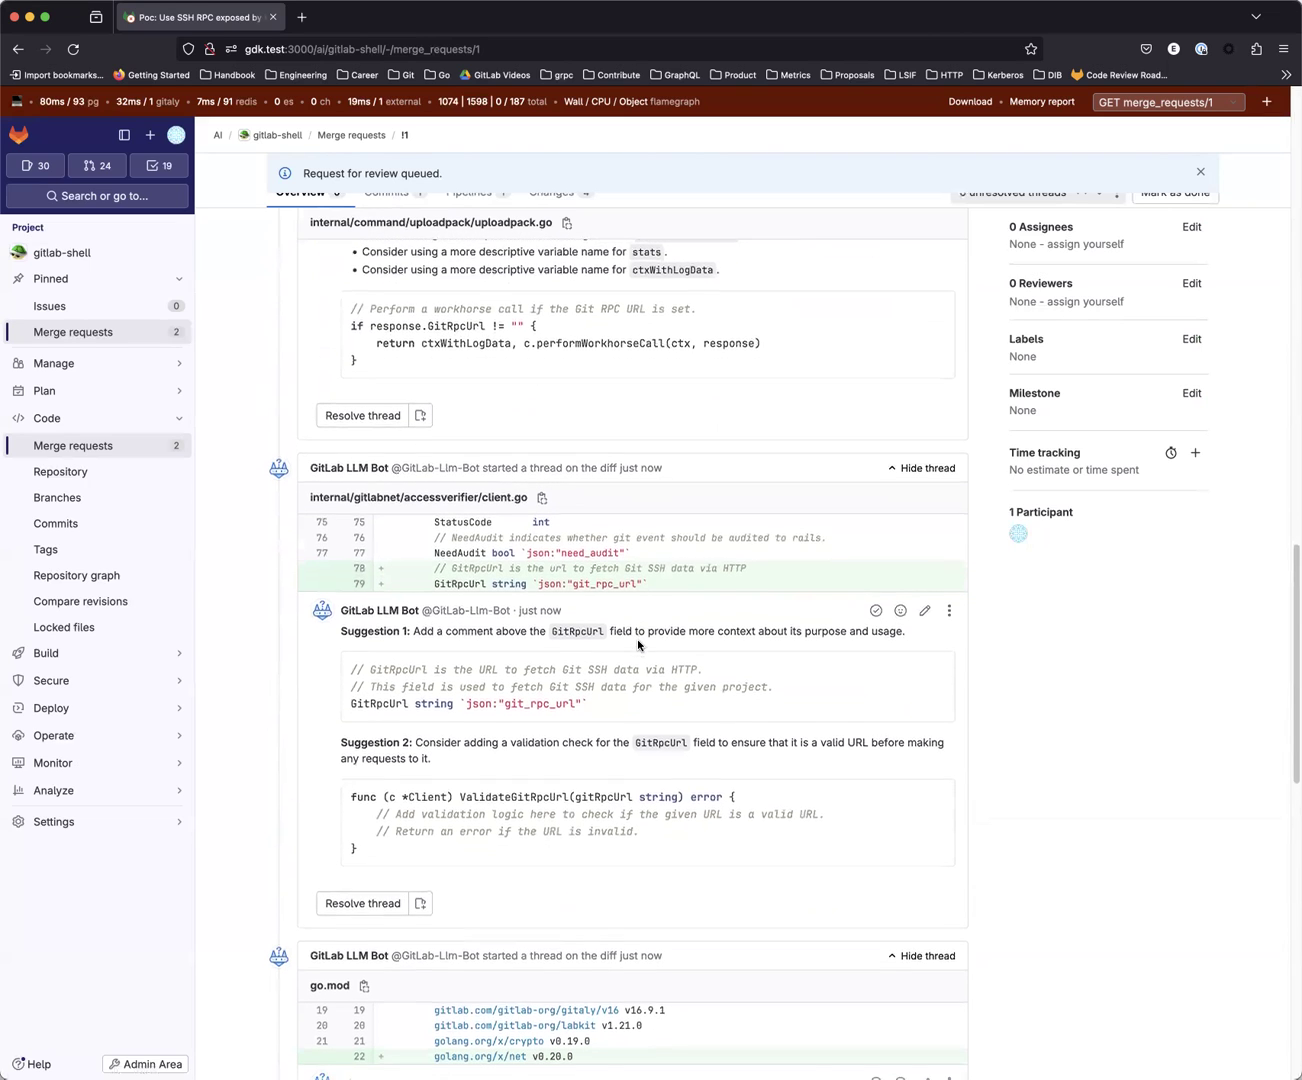
pyautogui.scroll(-3)
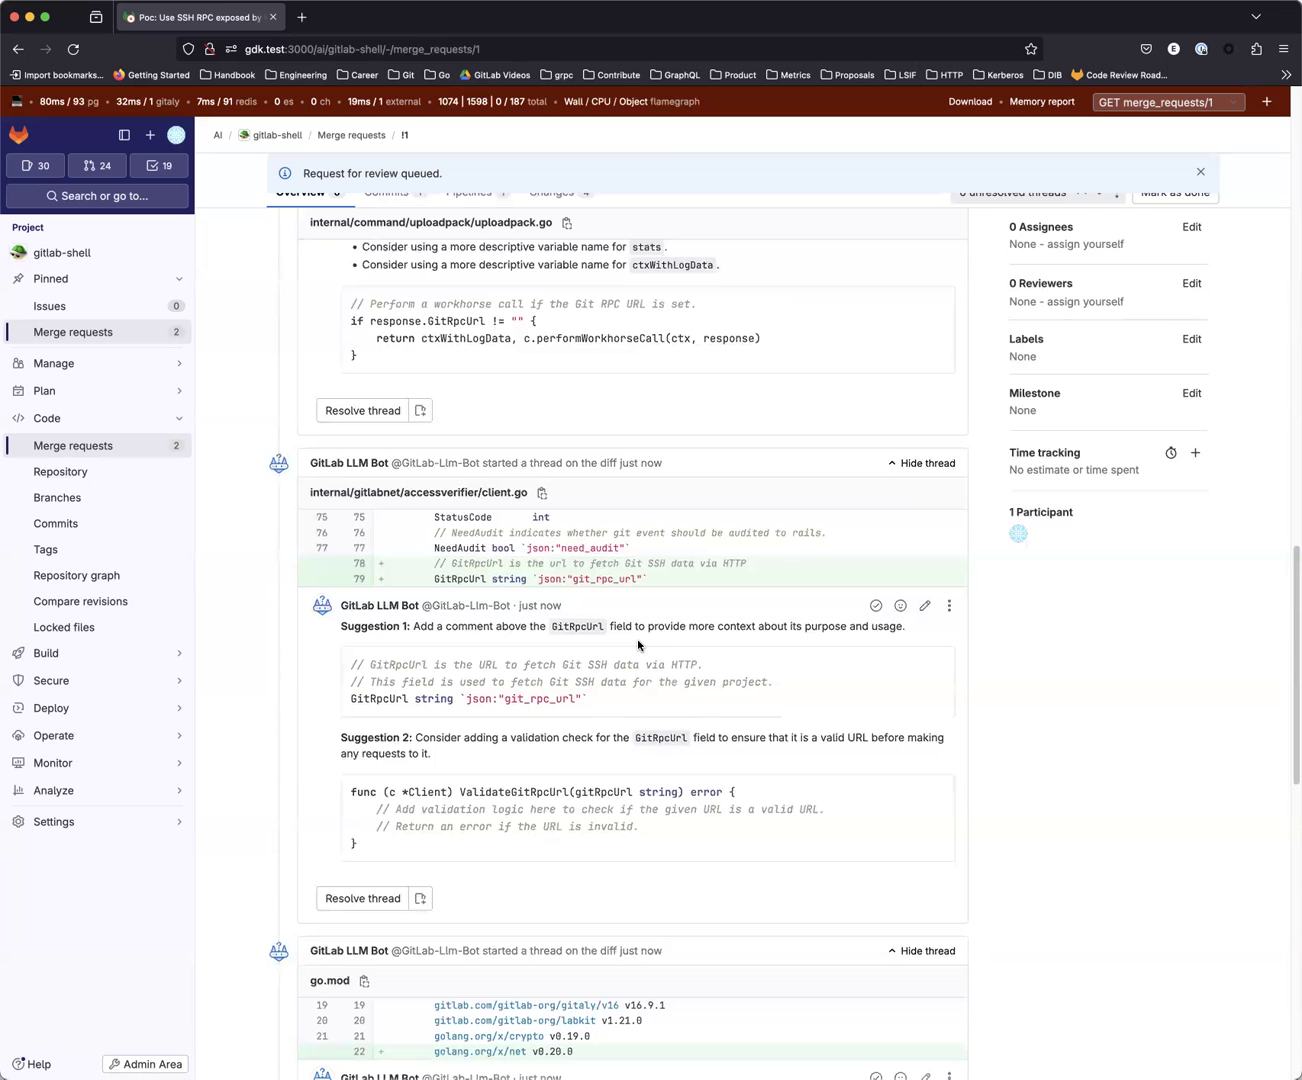
pyautogui.scroll(-3)
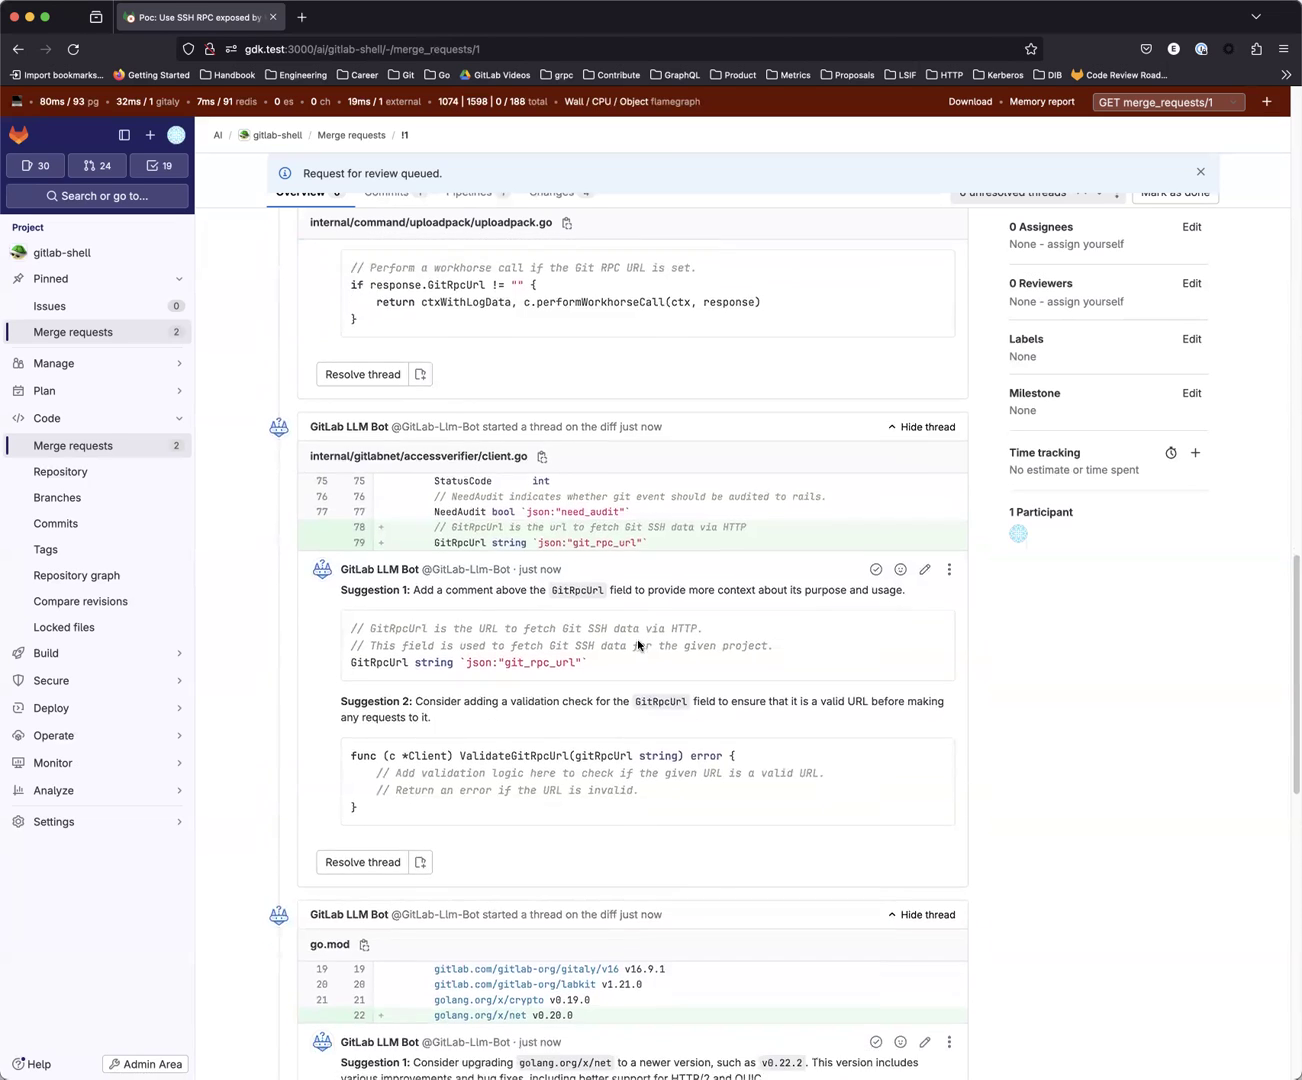
pyautogui.scroll(-3)
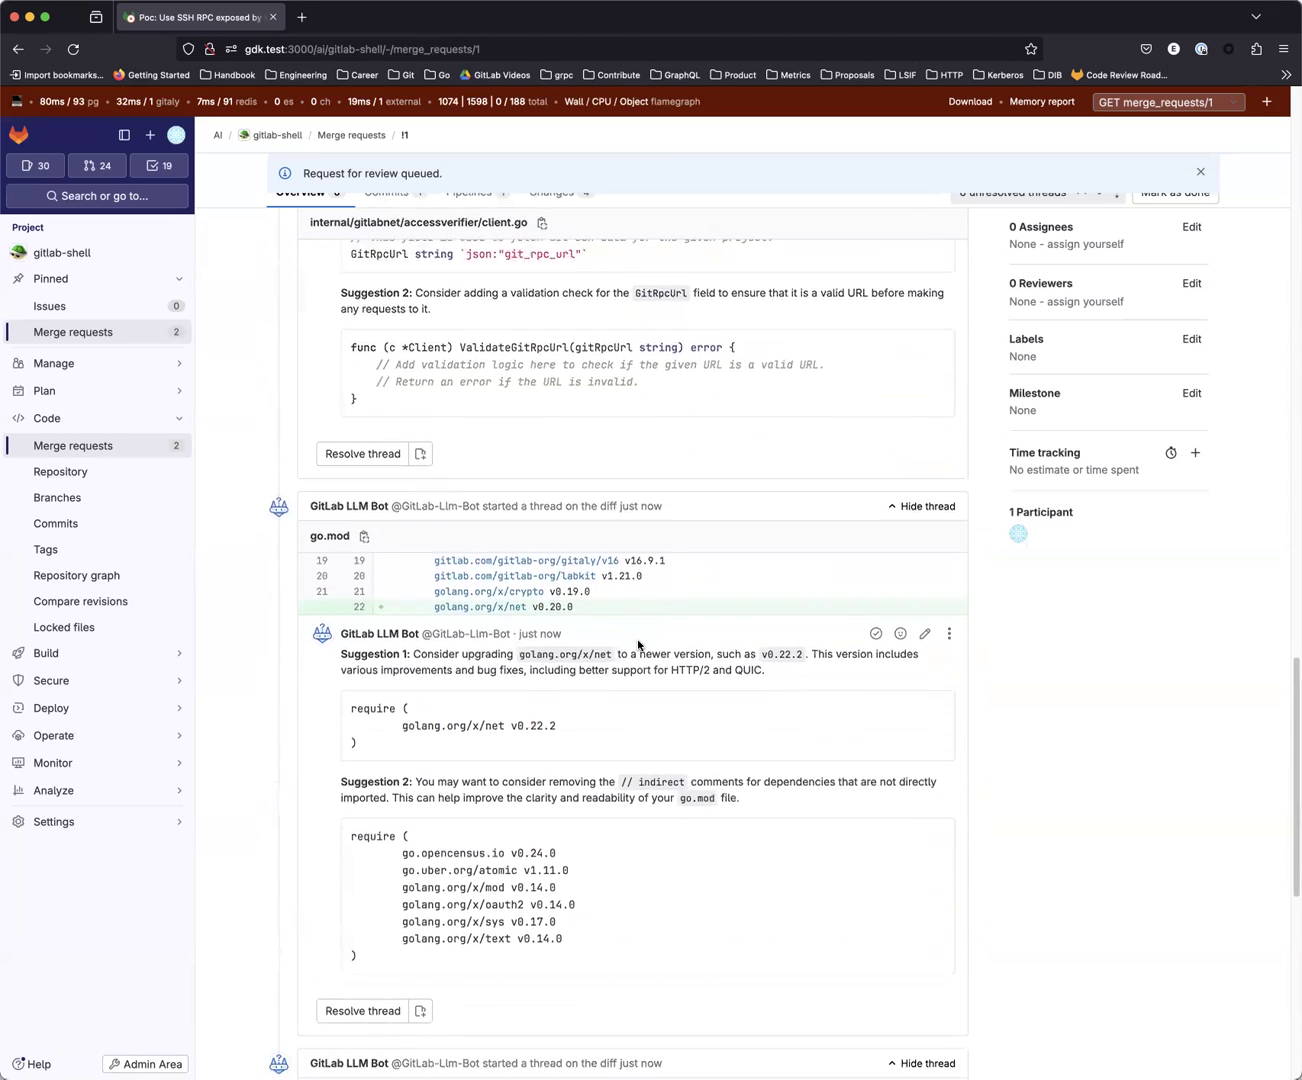
pyautogui.scroll(-3)
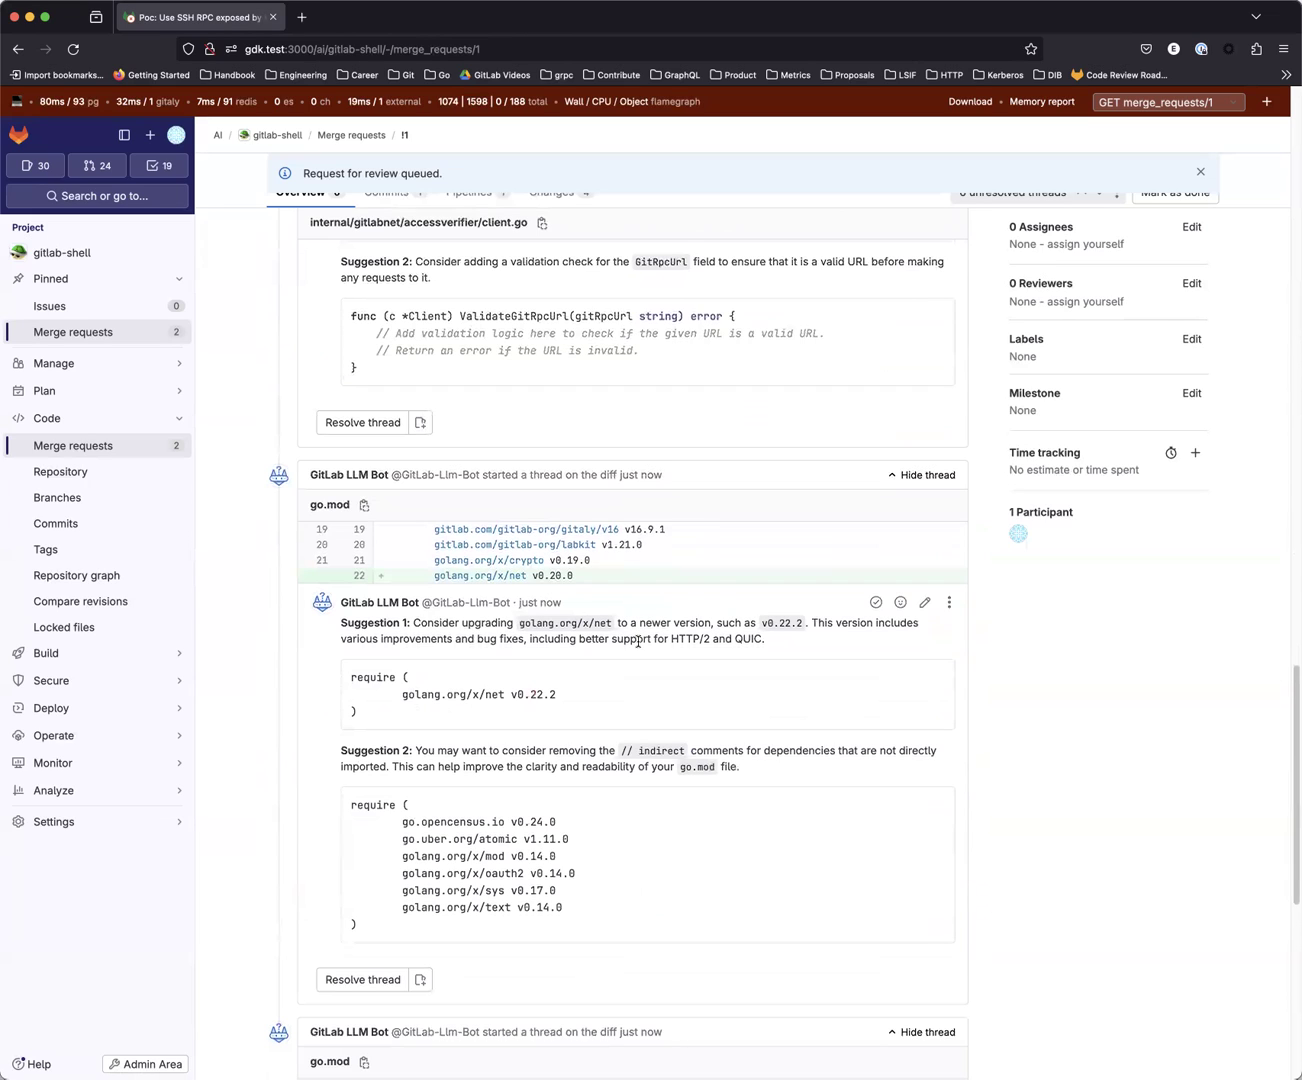